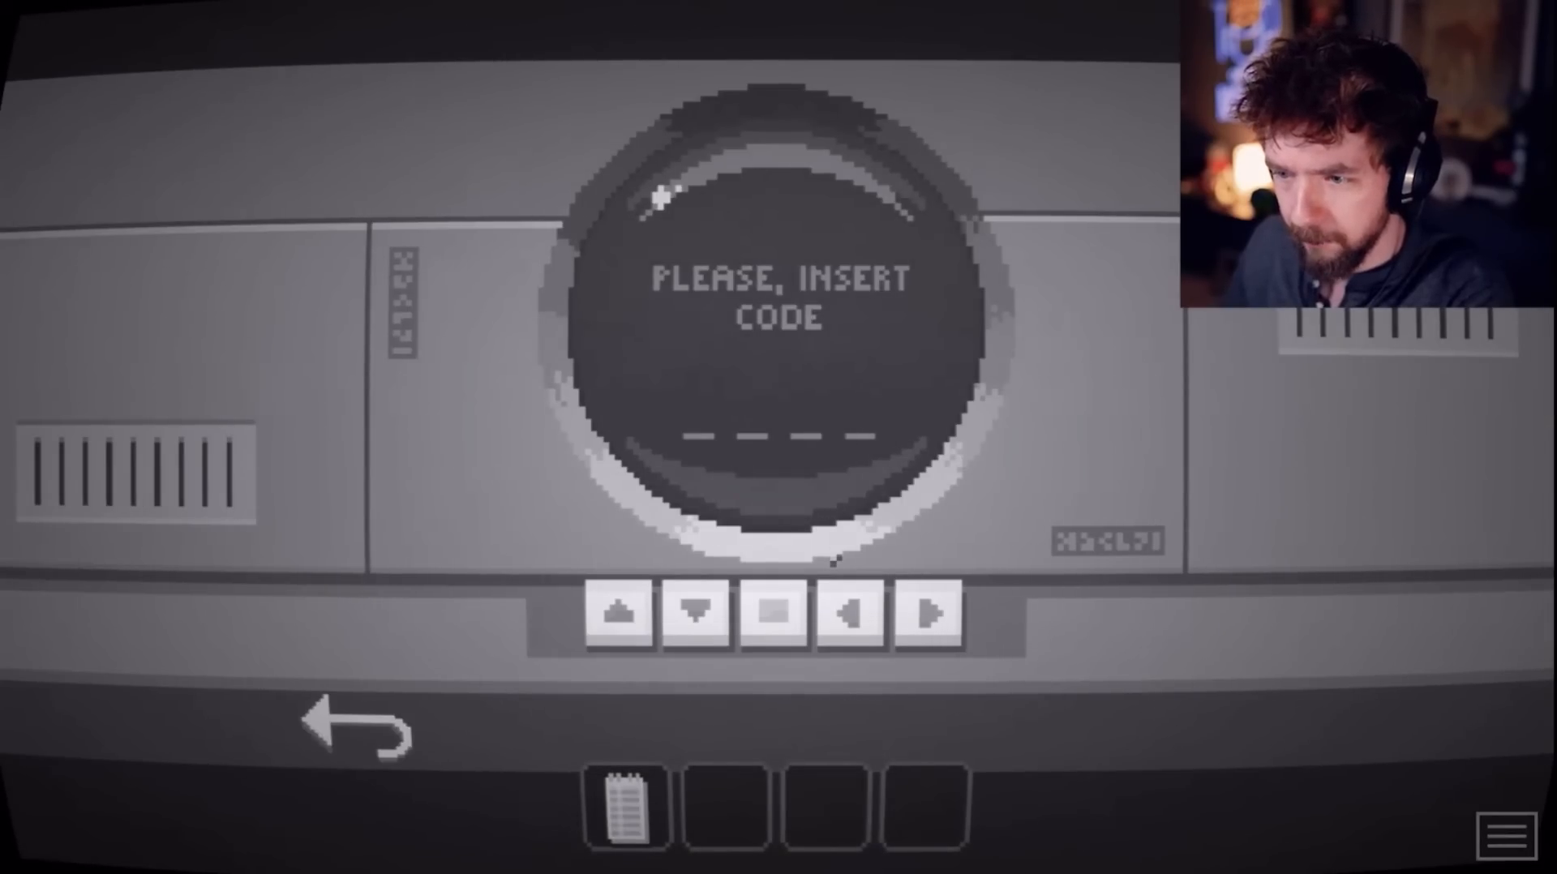
Step: Open the notebook from the inventory bar to view the numbered four-arrow code list
click(774, 612)
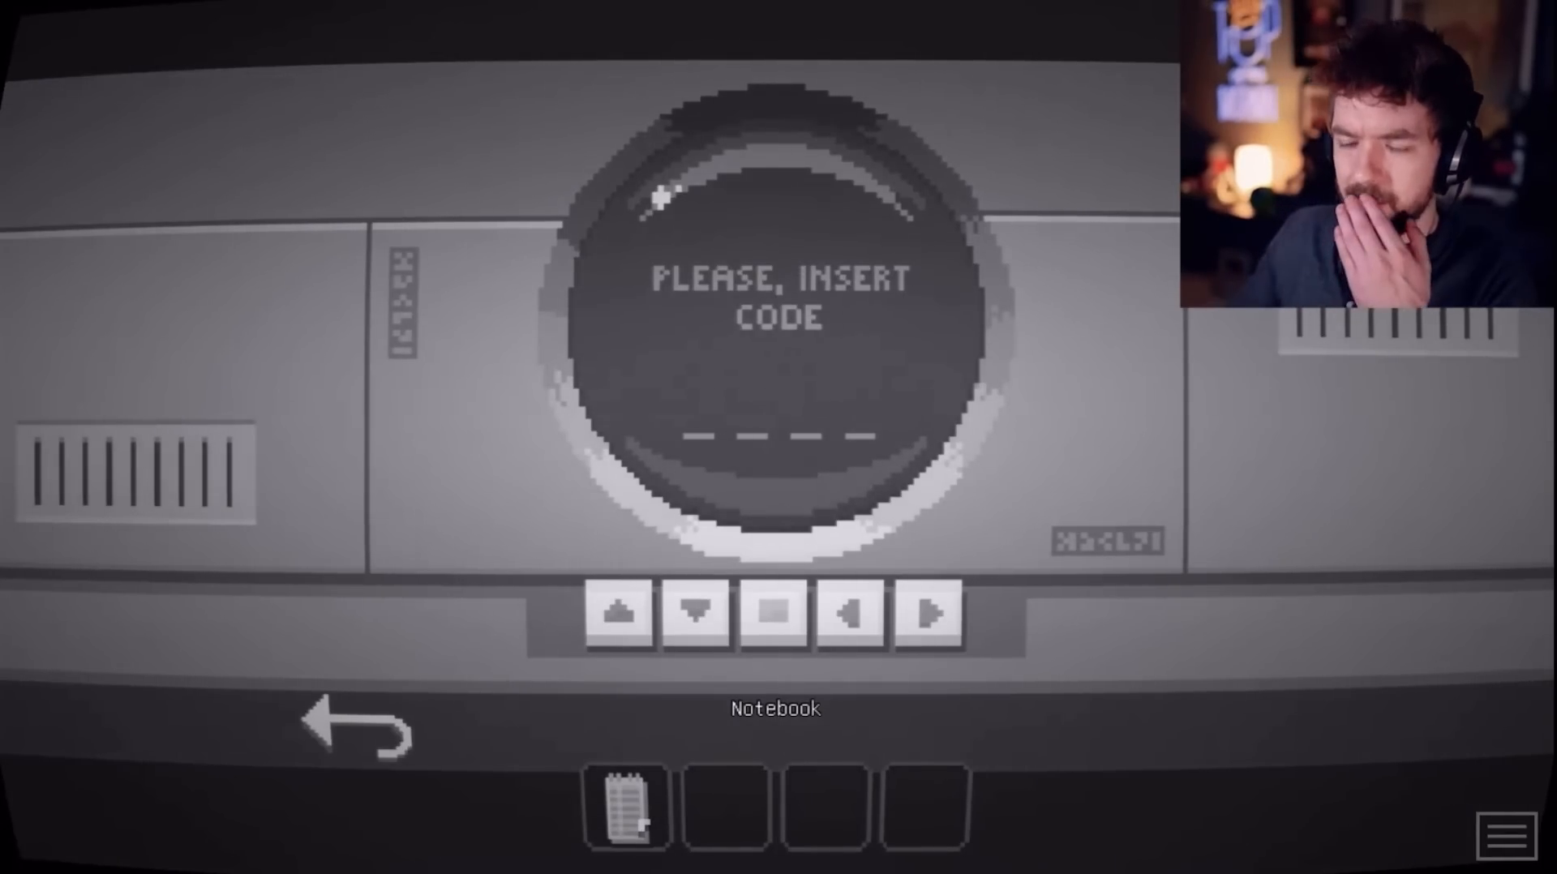
click(627, 805)
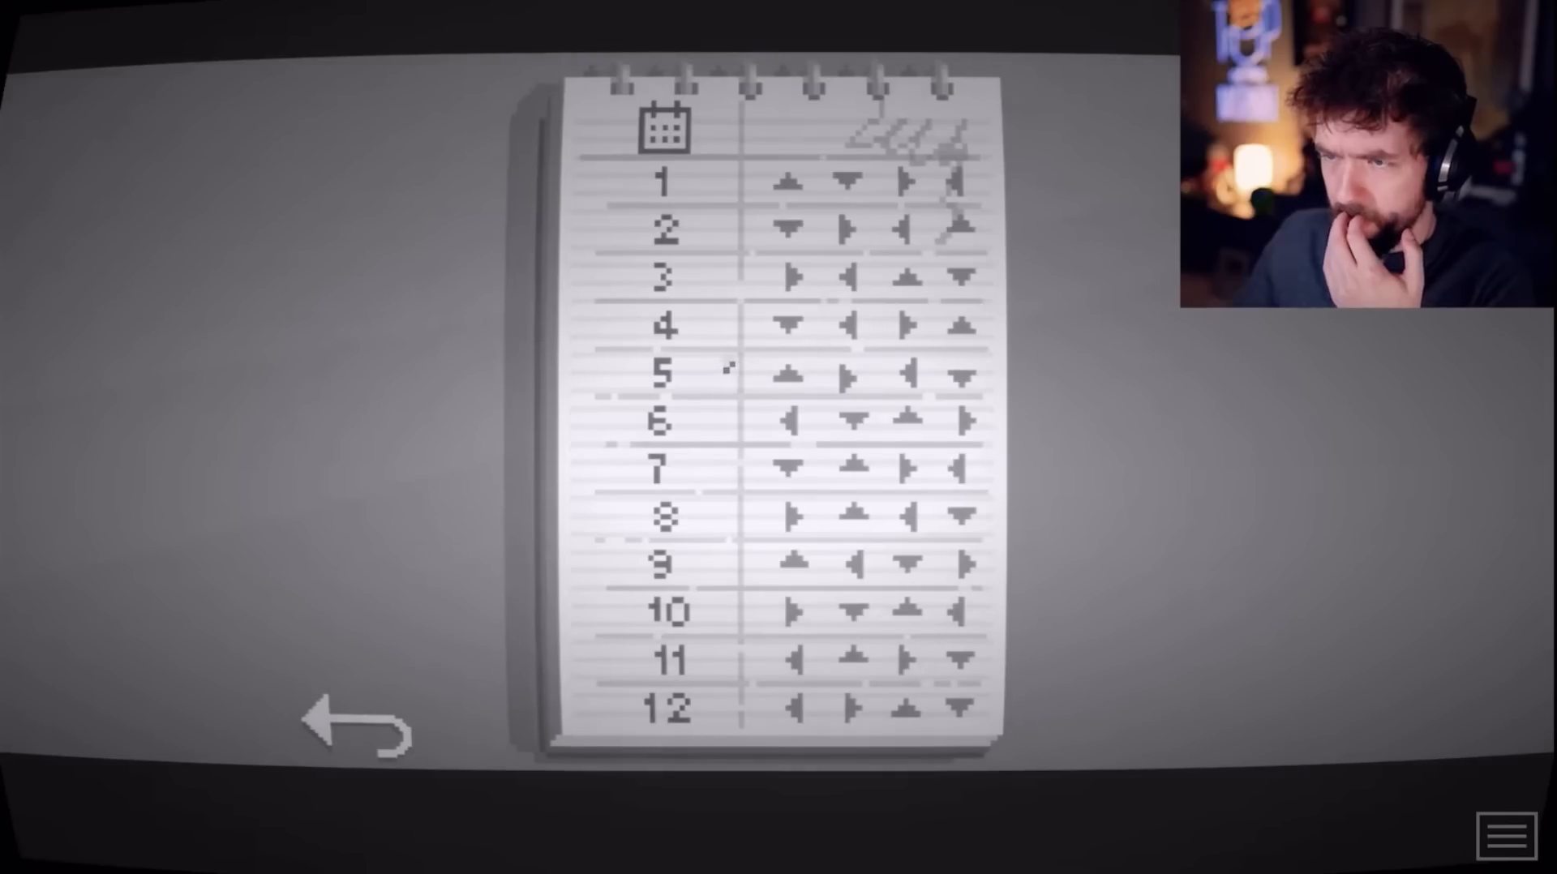
Step: Close the notebook and enter two arrows on the keypad; the code slots clear again
click(354, 721)
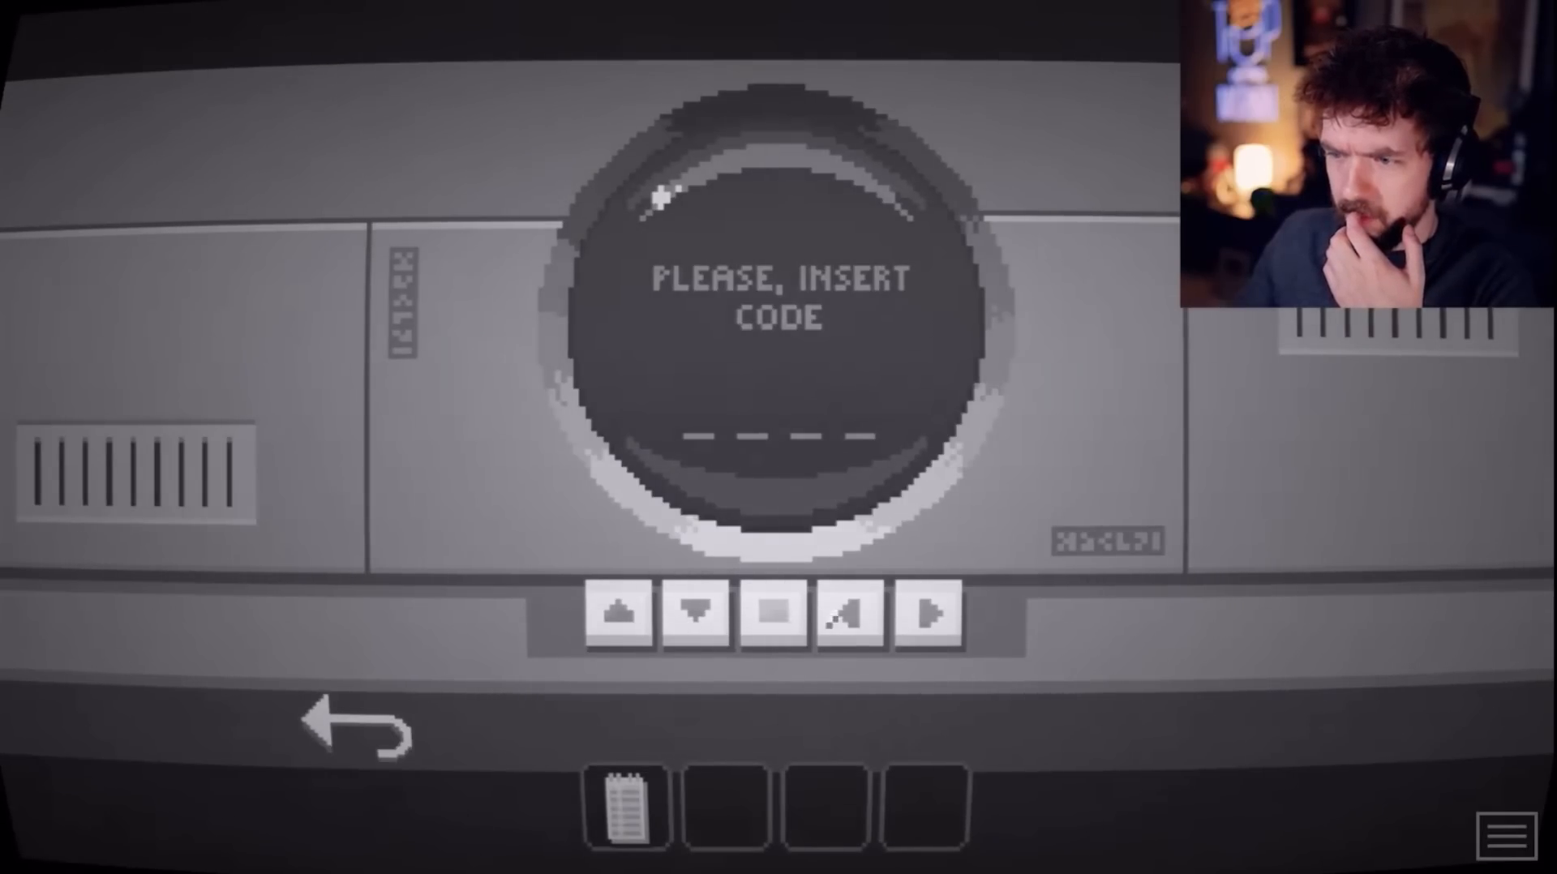
click(849, 613)
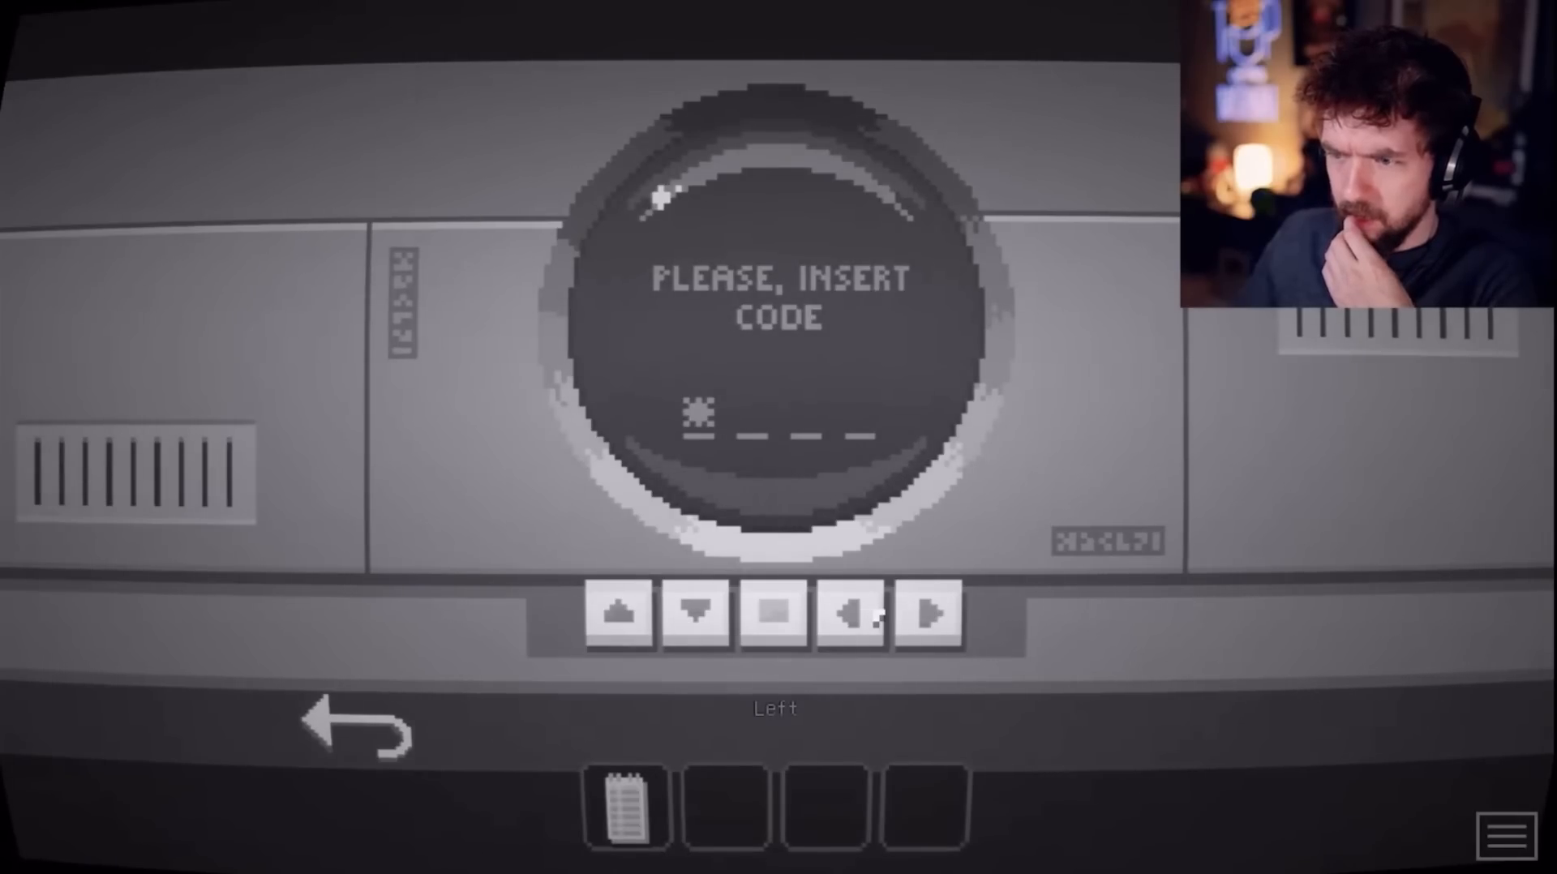
click(773, 614)
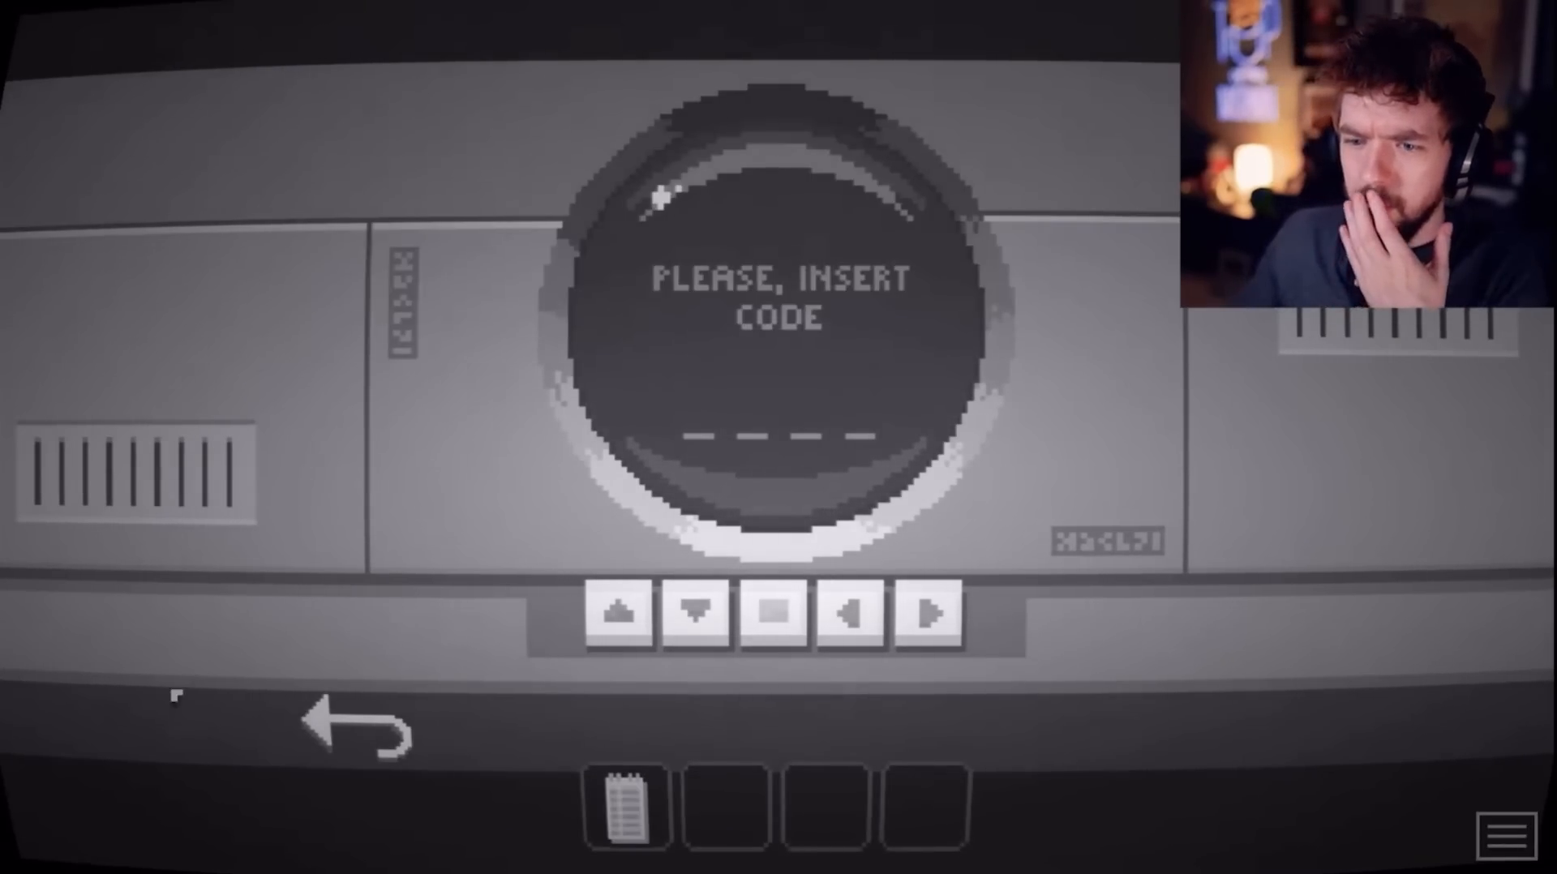
Step: Reopen the notebook's arrow codes, then back out to the control room with two scientists
click(627, 807)
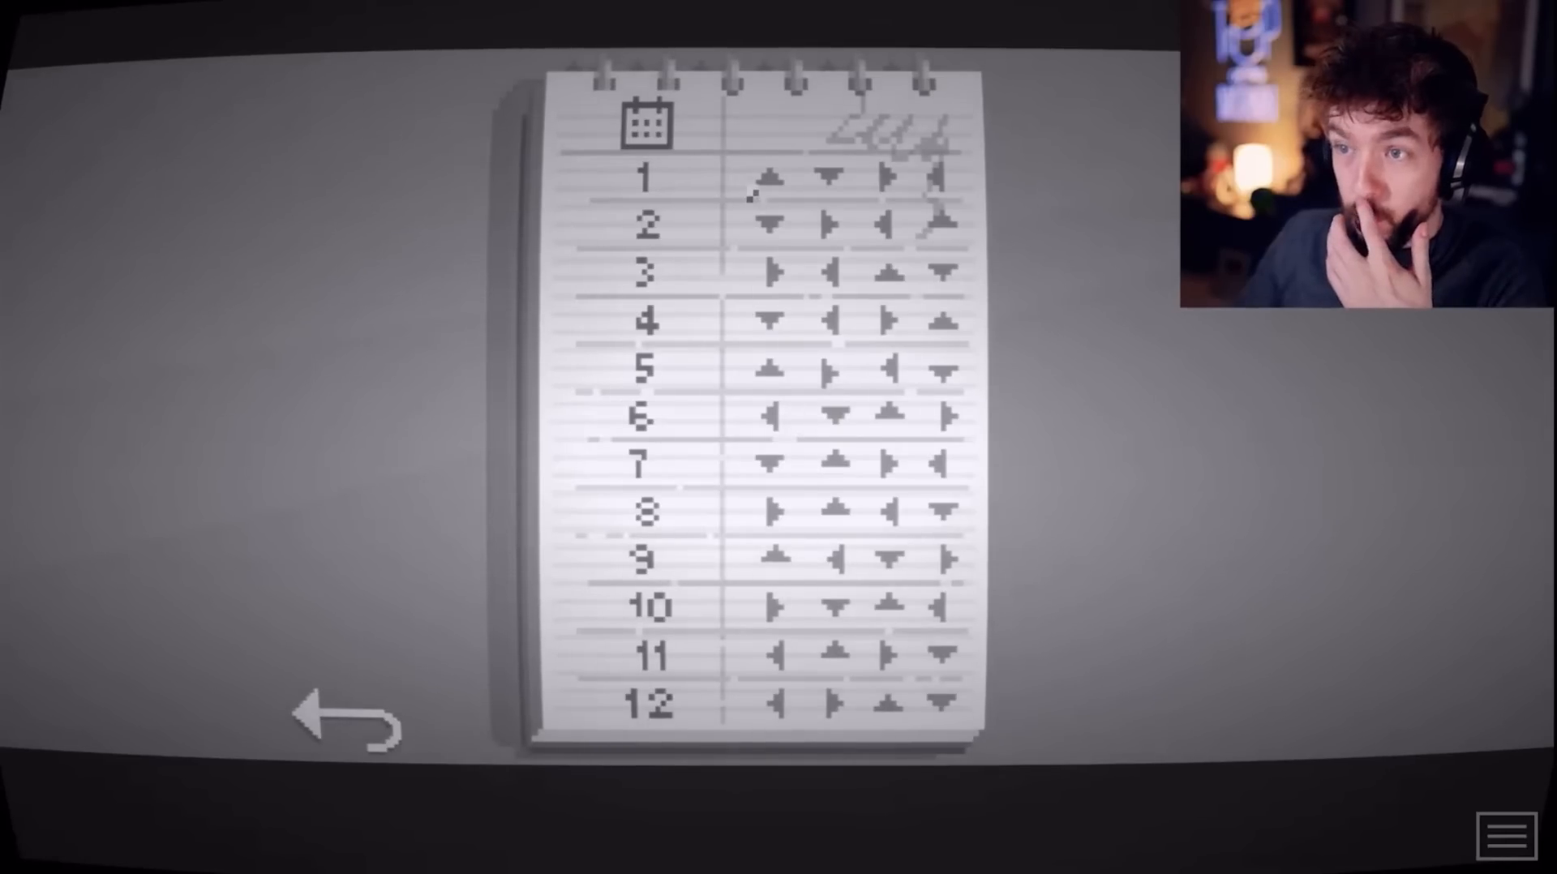
click(348, 715)
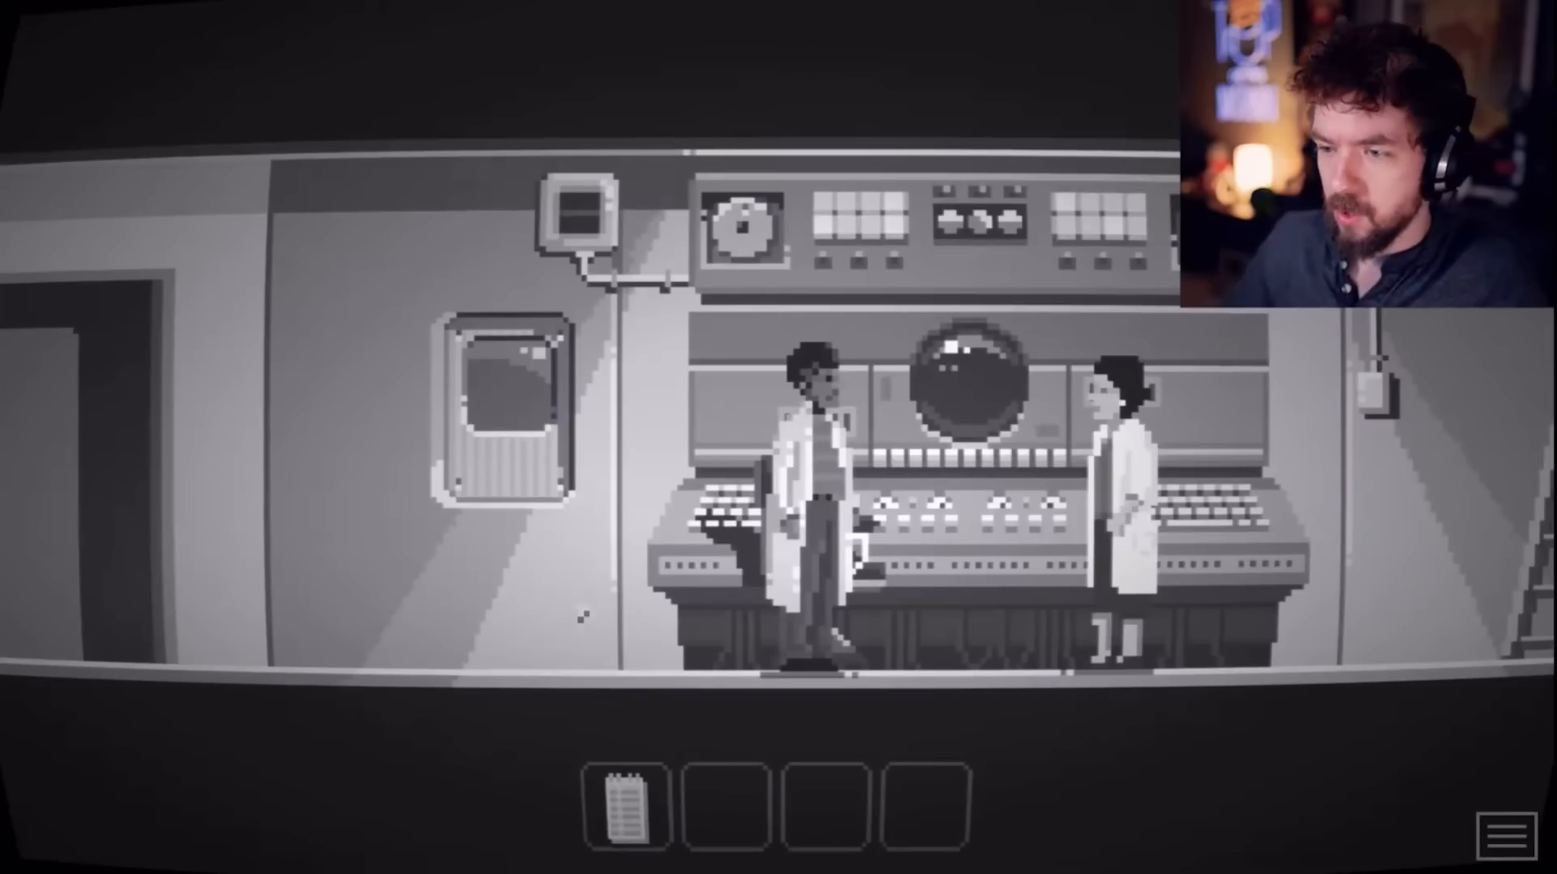